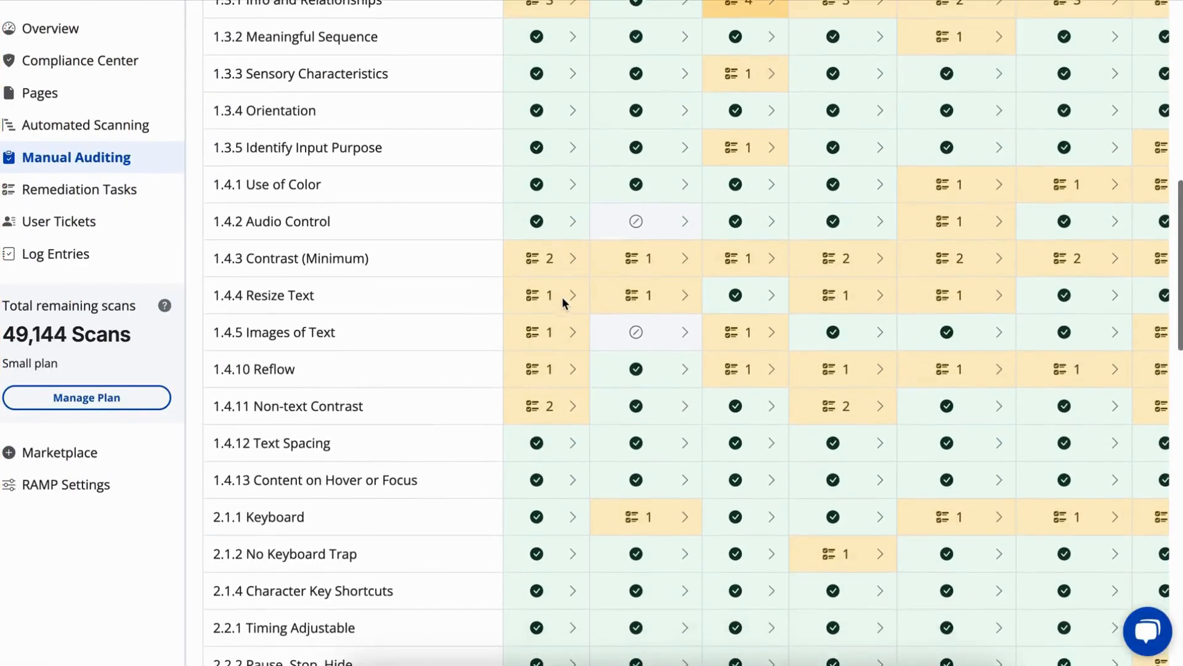
Scroll the Manual Auditing grid down to the 2.5.1 Pointer Gestures row
{"action": "scroll", "scroll_direction": "down", "scroll_amount": 3}
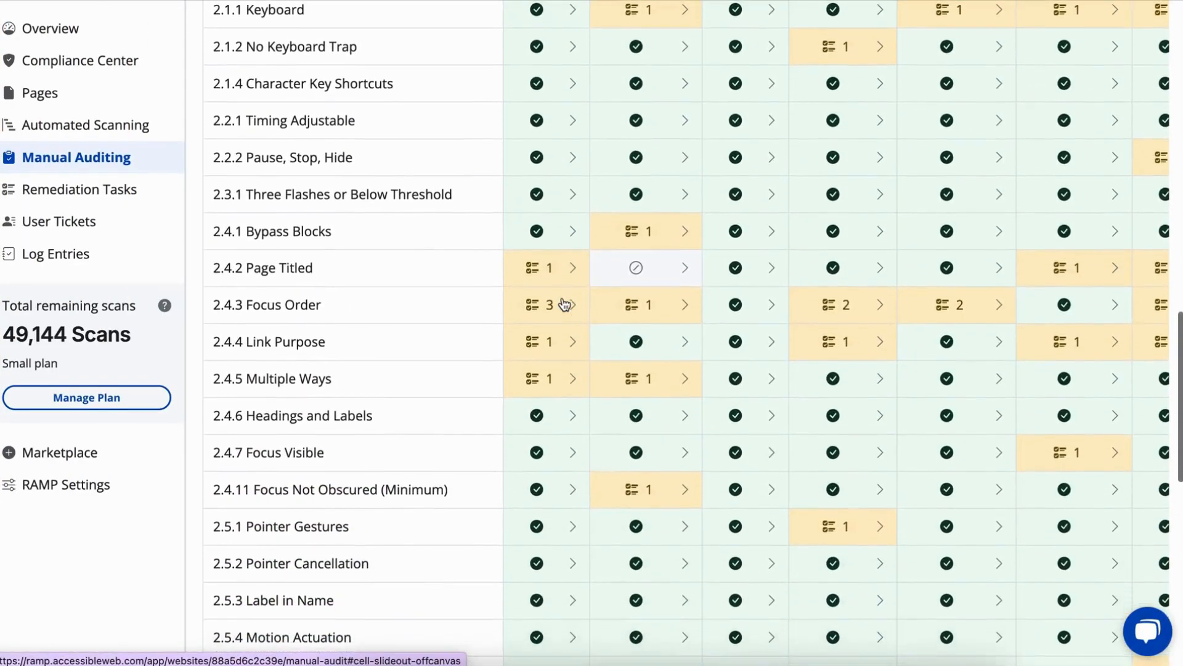
{"action": "scroll", "scroll_direction": "down", "scroll_amount": 3}
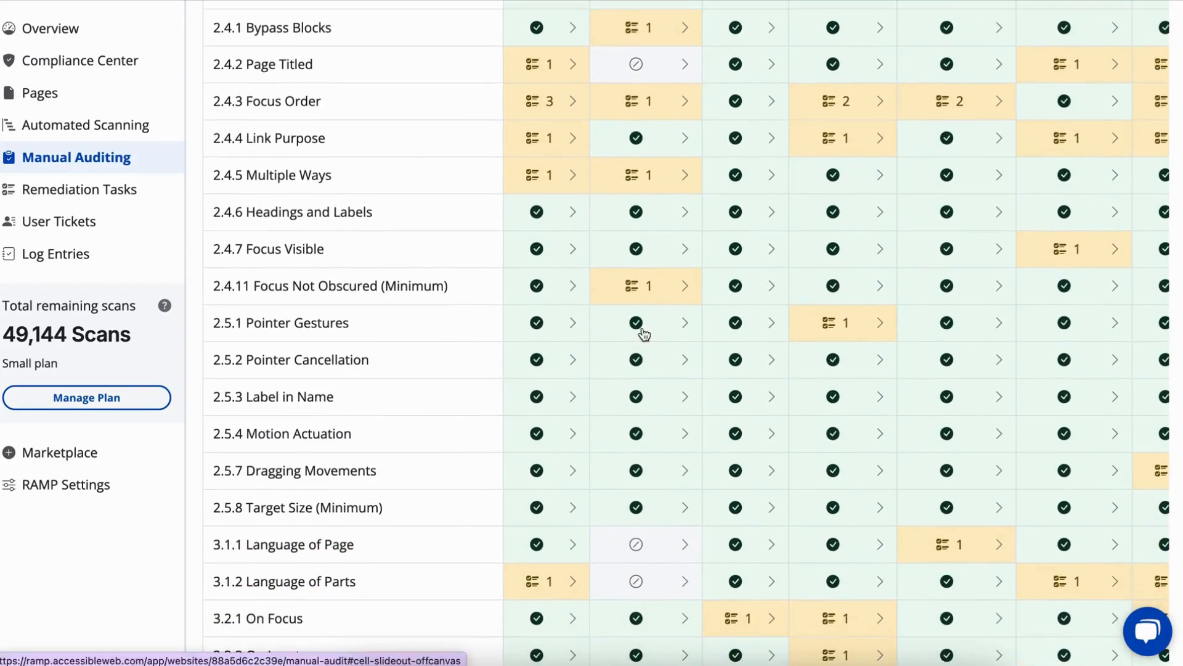
Launch the 2.5.1 Pointer Gestures test for Beet Varieties and move the helper window right
{"action": "left_click", "coordinate": [636, 322]}
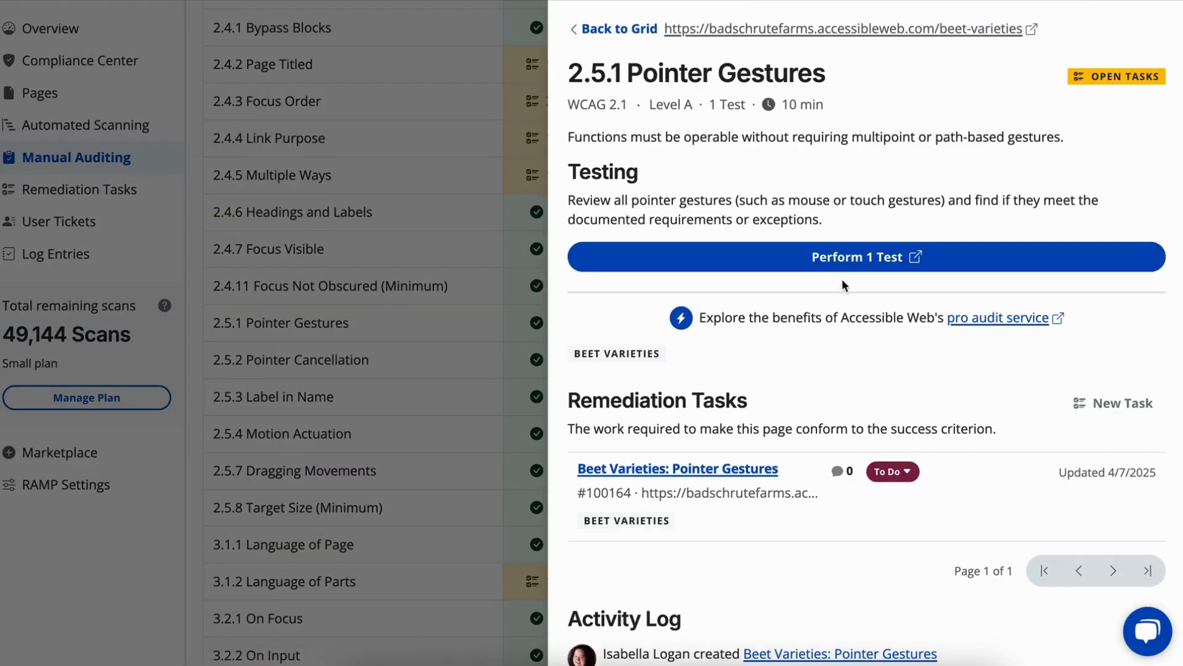
{"action": "left_click", "coordinate": [856, 256]}
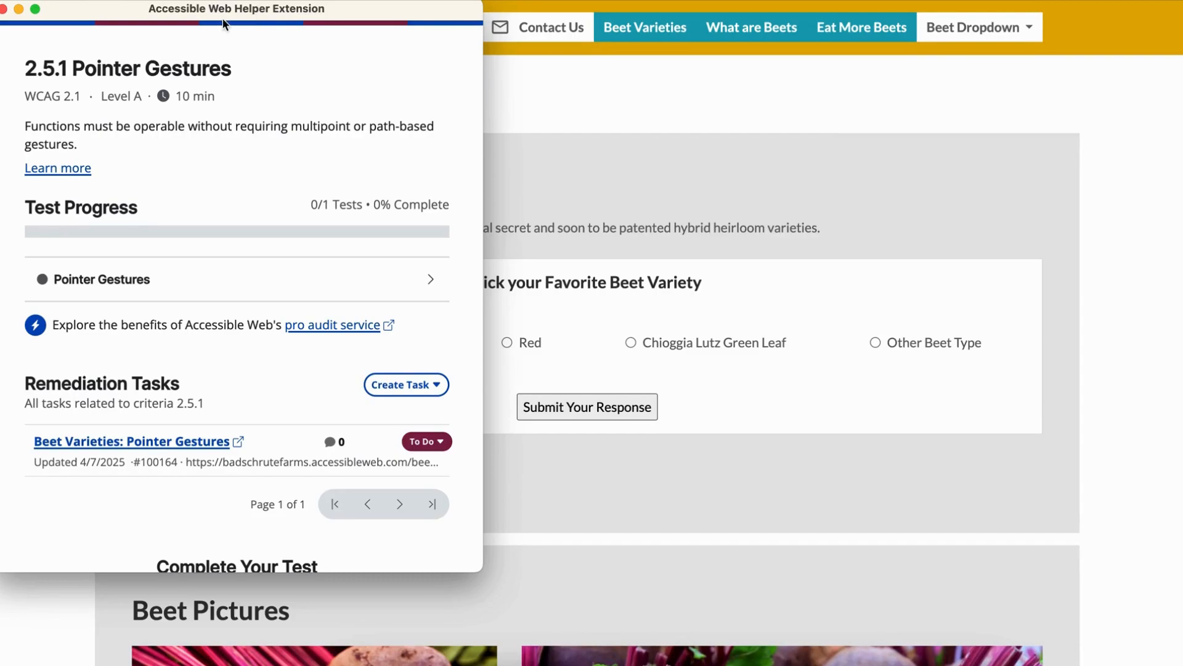
{"action": "left_click_drag", "start_coordinate": [236, 8], "coordinate": [807, 19]}
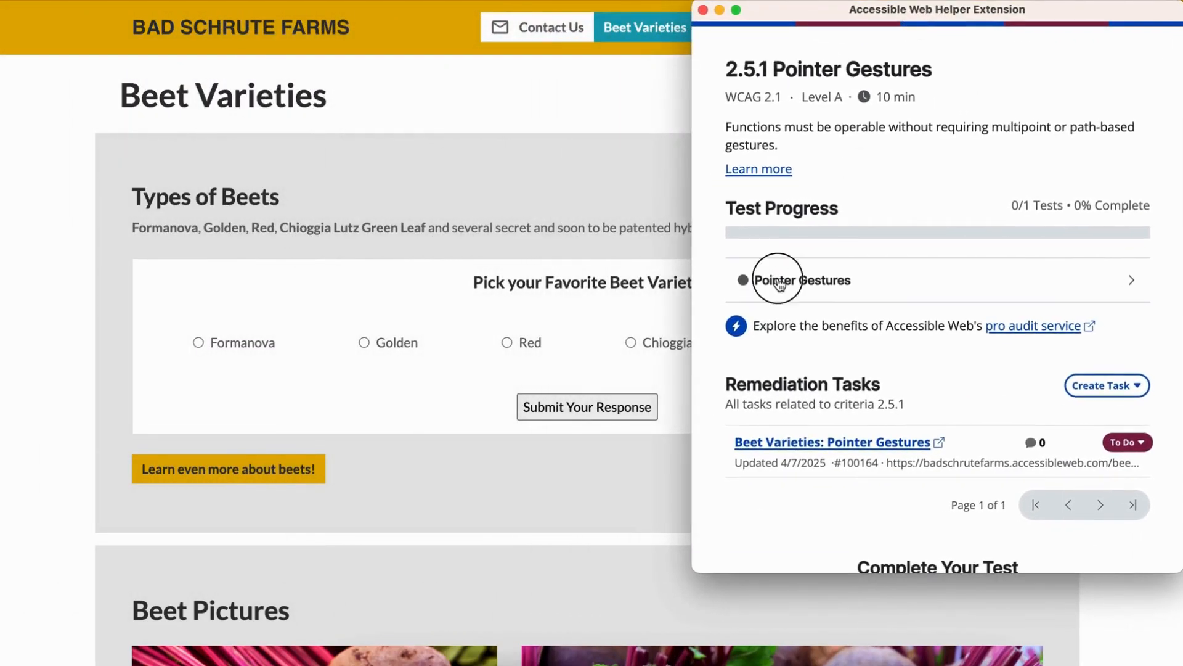
Open Pointer Gestures instructions and drag the beet colour sliders to Red 61, Green 27, Blue 54
{"action": "left_click", "coordinate": [802, 280]}
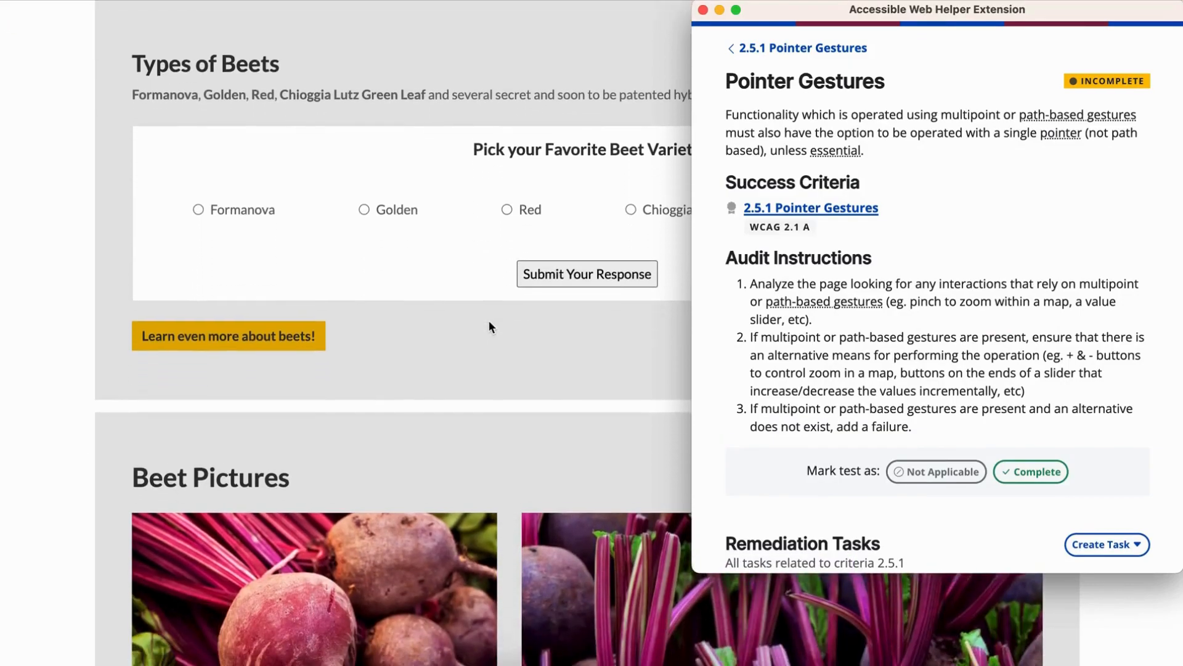
{"action": "scroll", "scroll_direction": "down", "scroll_amount": 3}
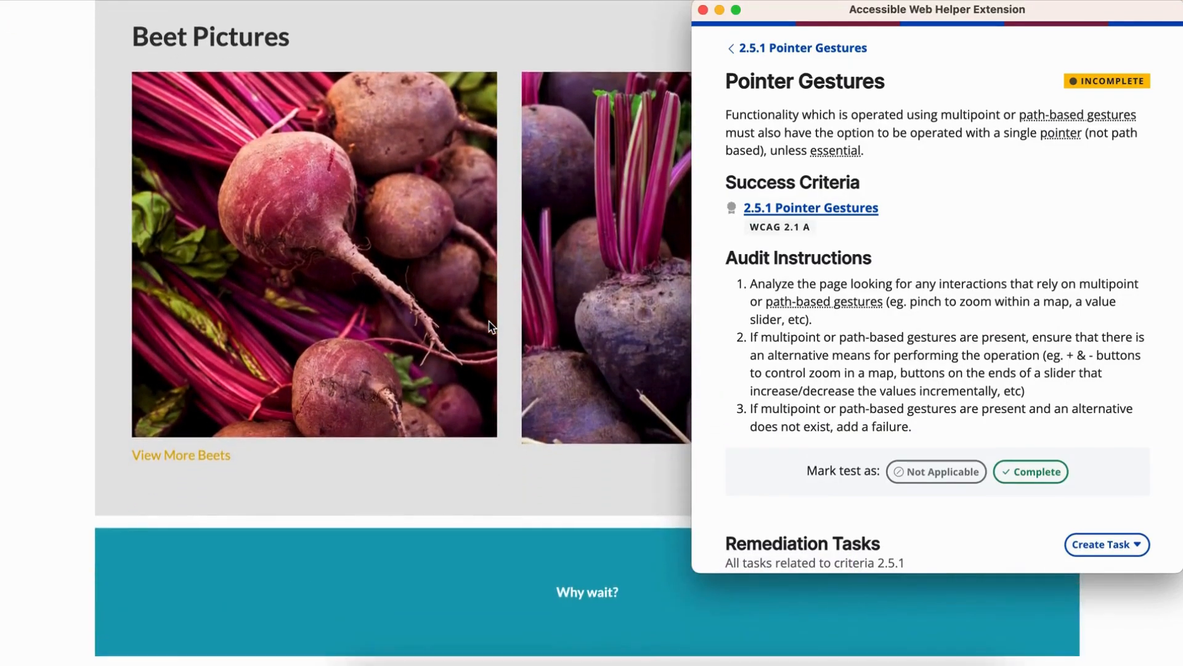
{"action": "scroll", "scroll_direction": "down", "scroll_amount": 3}
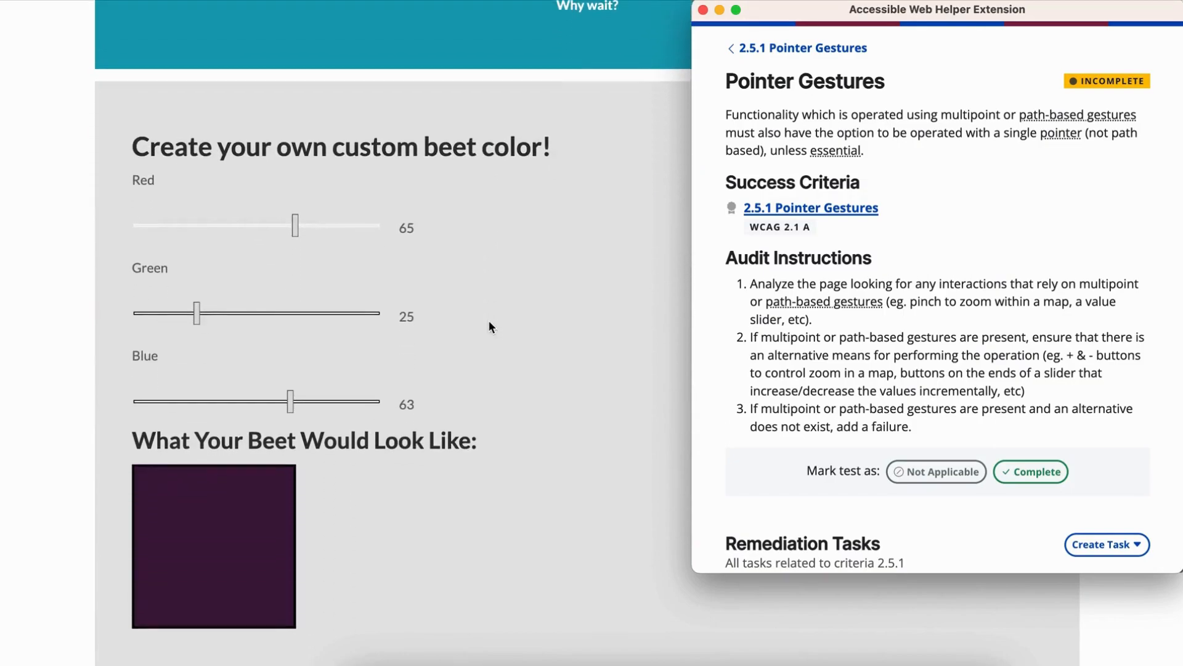
{"action": "mouse_move", "coordinate": [419, 277]}
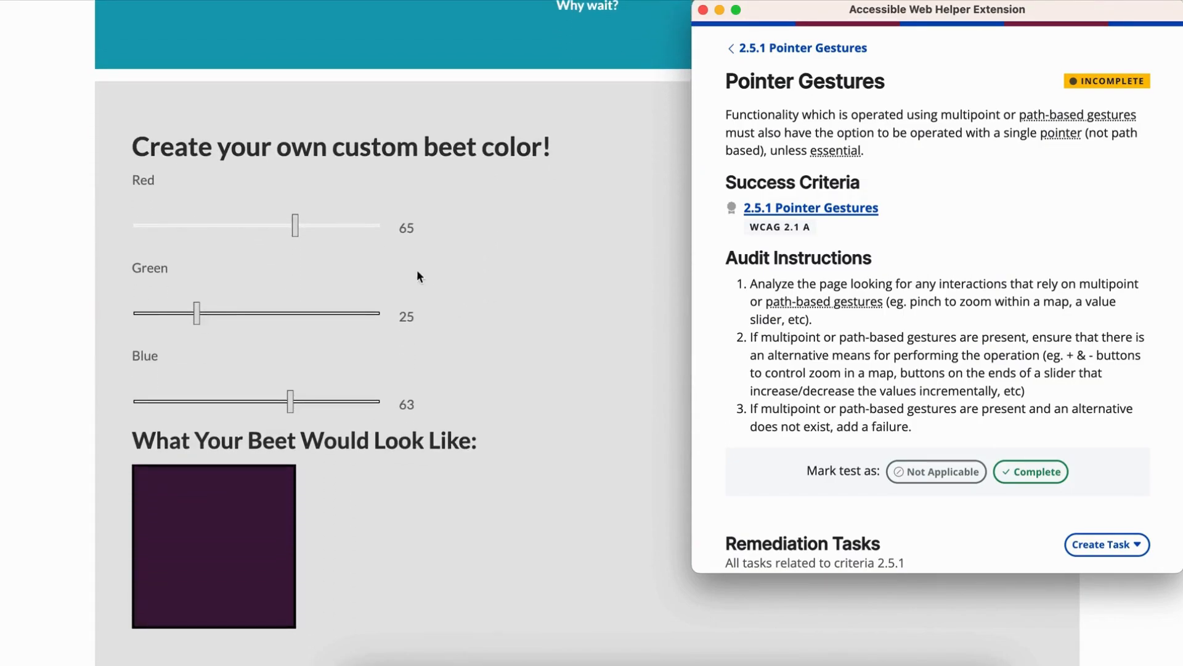
{"action": "mouse_move", "coordinate": [432, 235]}
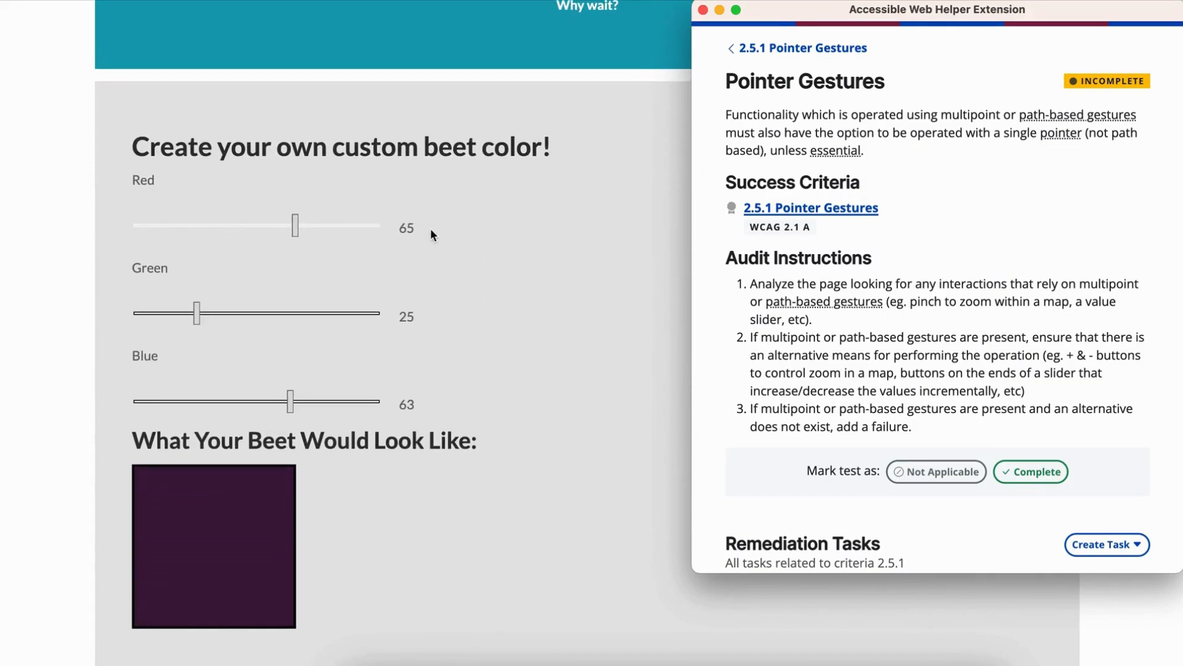
{"action": "mouse_move", "coordinate": [446, 412]}
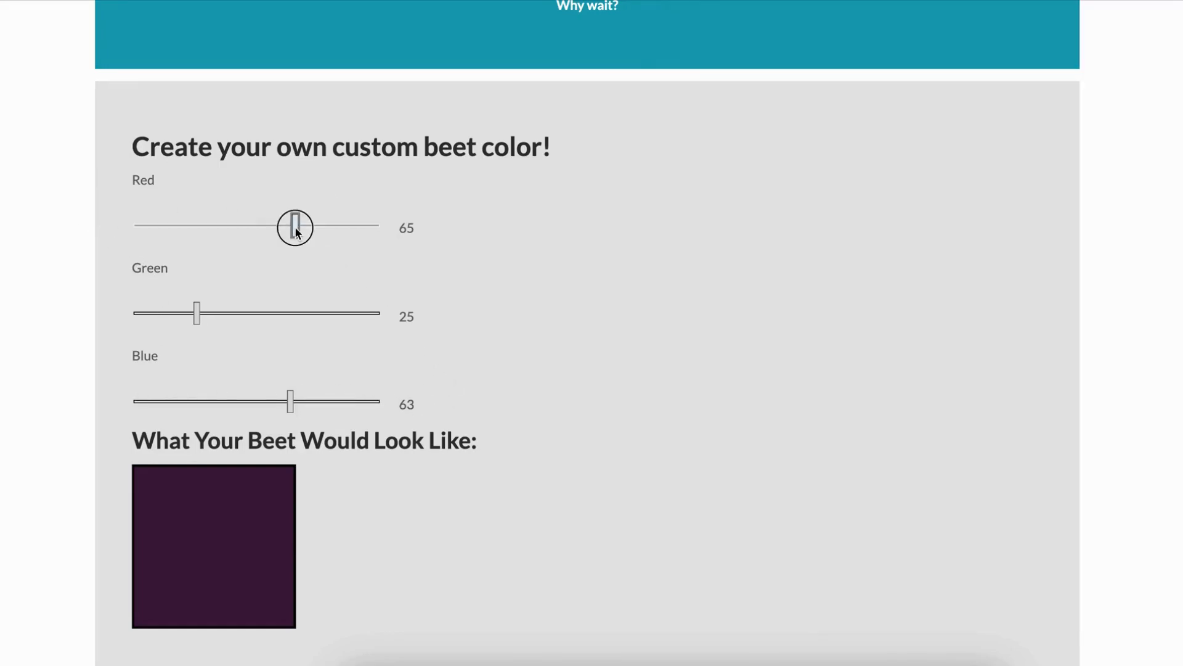
{"action": "left_click_drag", "start_coordinate": [295, 227], "coordinate": [285, 227]}
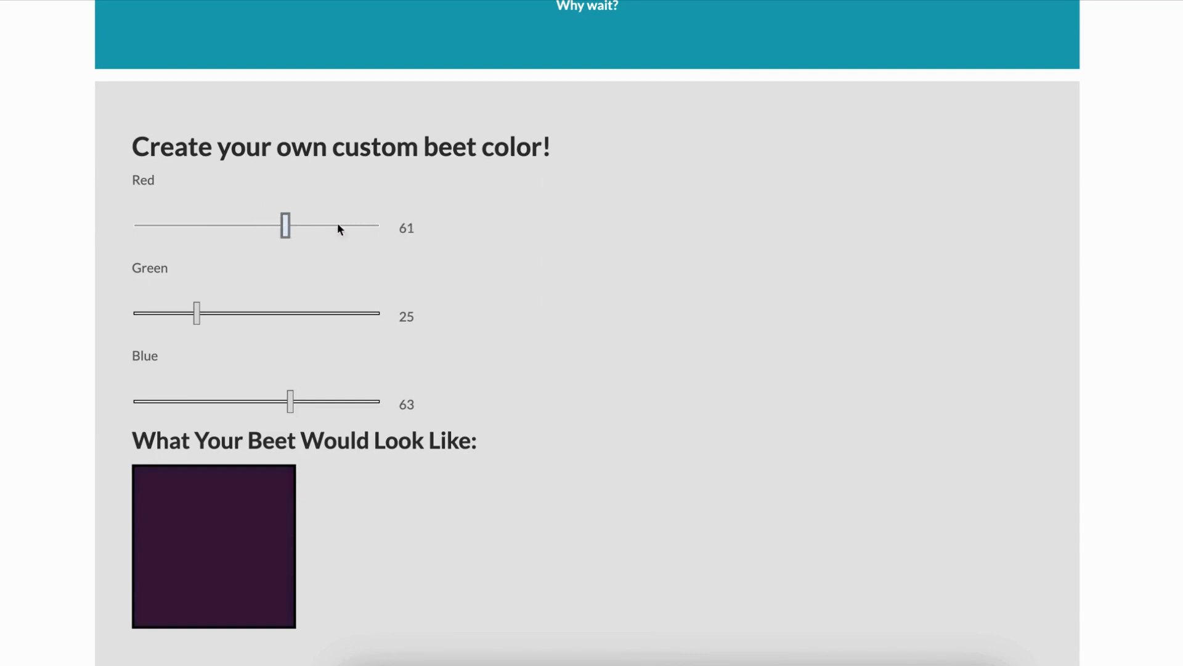
{"action": "left_click_drag", "start_coordinate": [196, 313], "coordinate": [281, 313]}
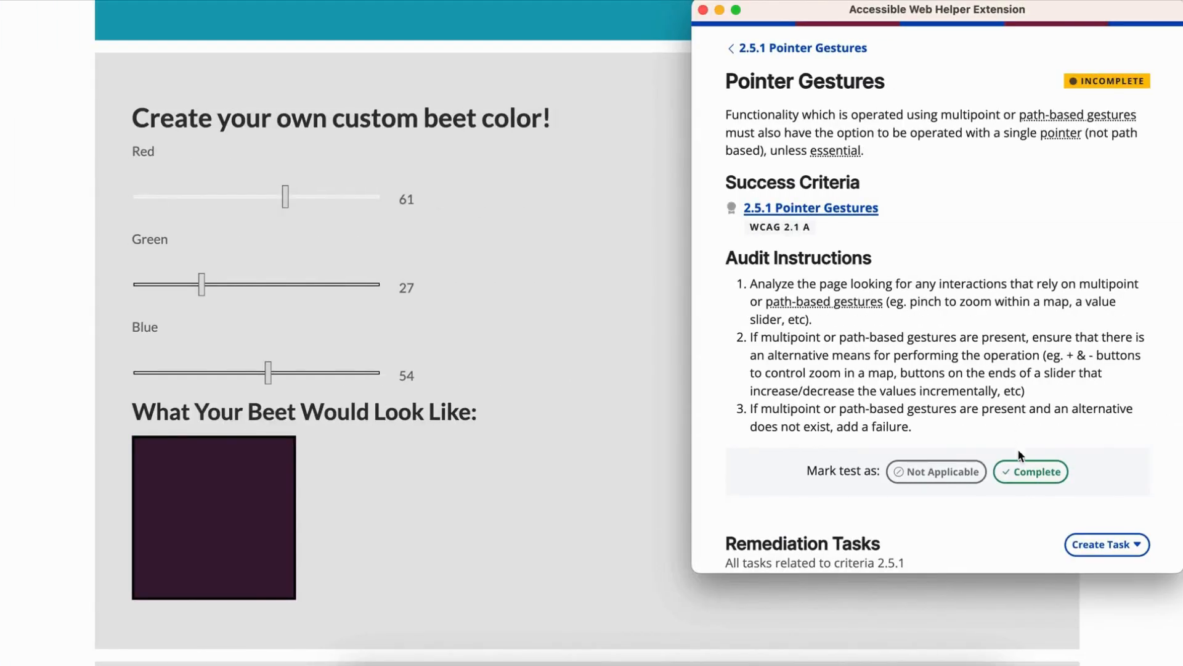
Create a remediation task describing the Red, Green and Blue sliders as path-based gesture only
{"action": "scroll", "scroll_direction": "down", "scroll_amount": 3}
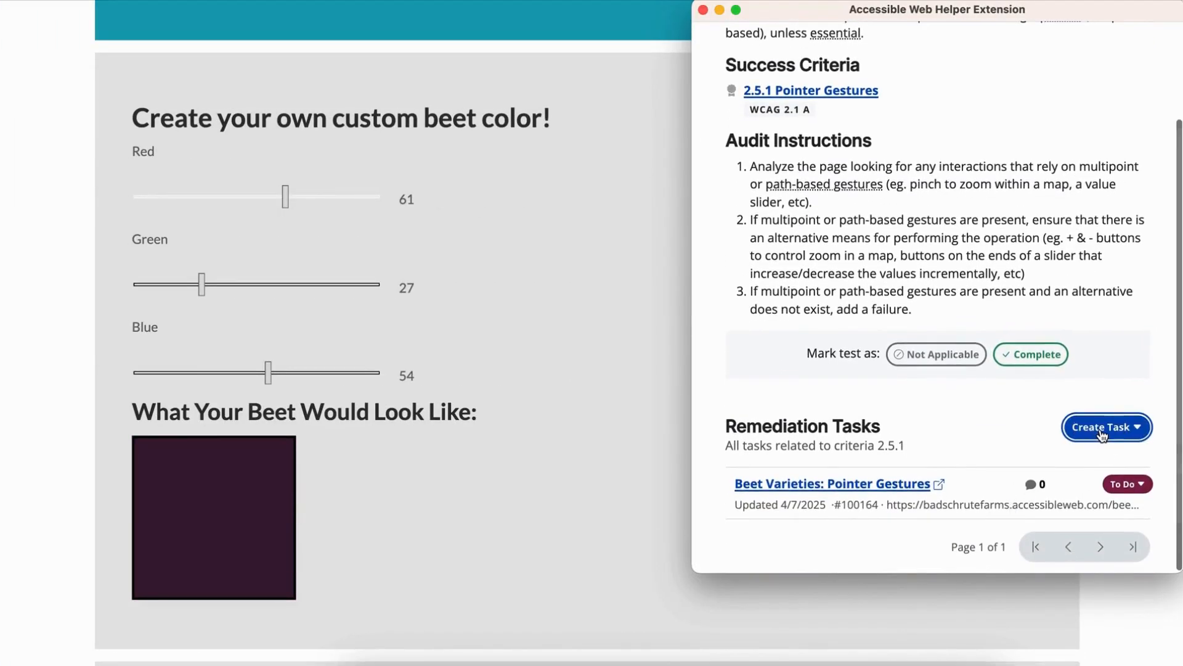
{"action": "left_click", "coordinate": [1106, 427]}
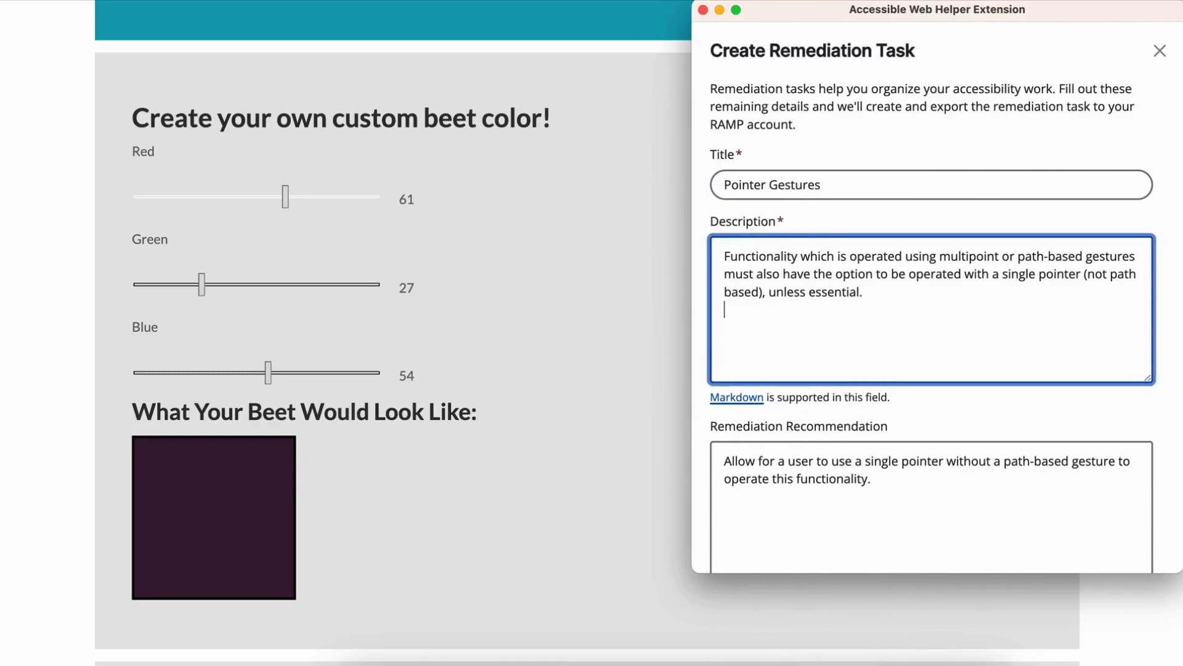
{"action": "type", "text": "The sliders for \"Red\", \"Green\", and \" Blue\" can only be operated using a path-based gesture. There is not alternative way to change the color number the sliders represent."}
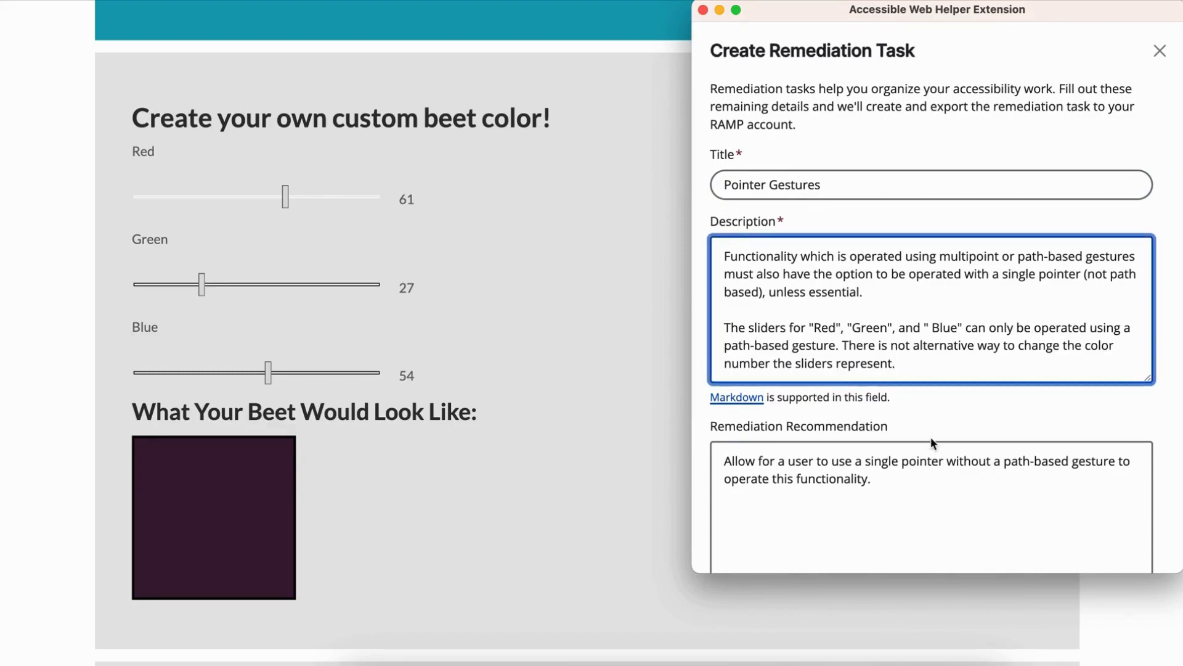
{"action": "scroll", "scroll_direction": "down", "scroll_amount": 3}
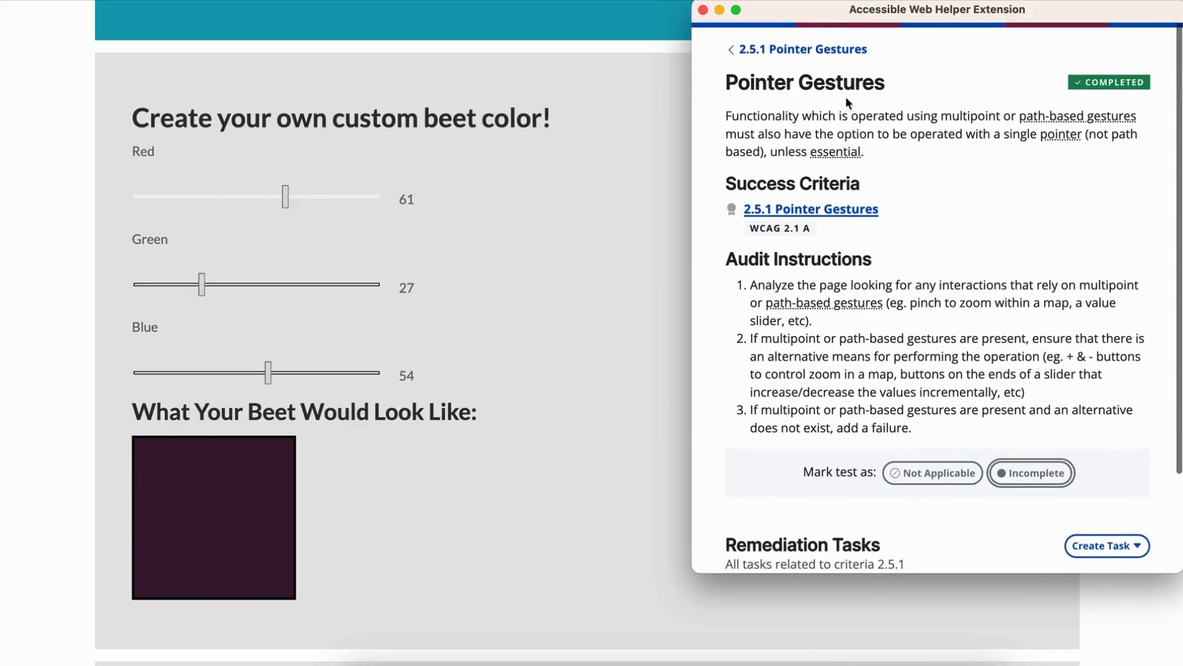
Scroll down to confirm Test Progress reads 1/1 tests at 100%
{"action": "scroll", "scroll_direction": "down", "scroll_amount": 3}
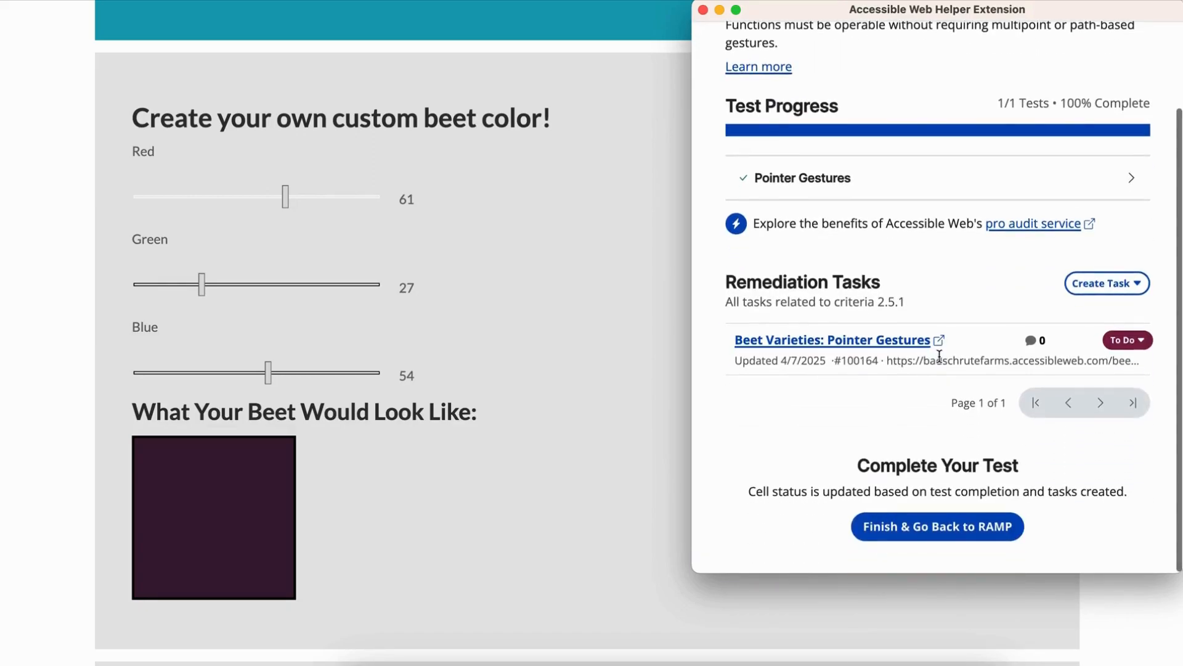